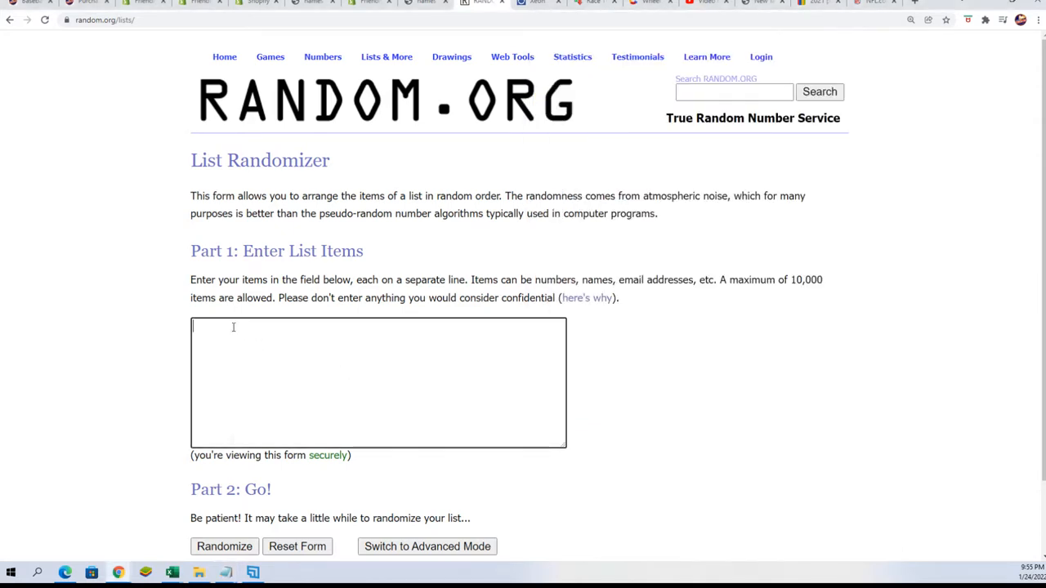
pyautogui.rightClick(245, 330)
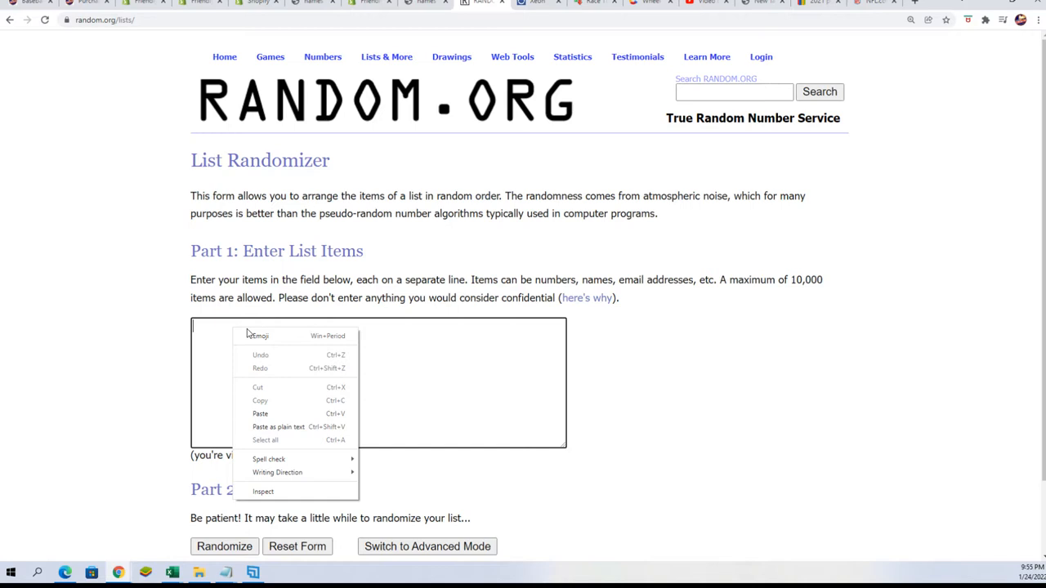
pyautogui.moveTo(270, 413)
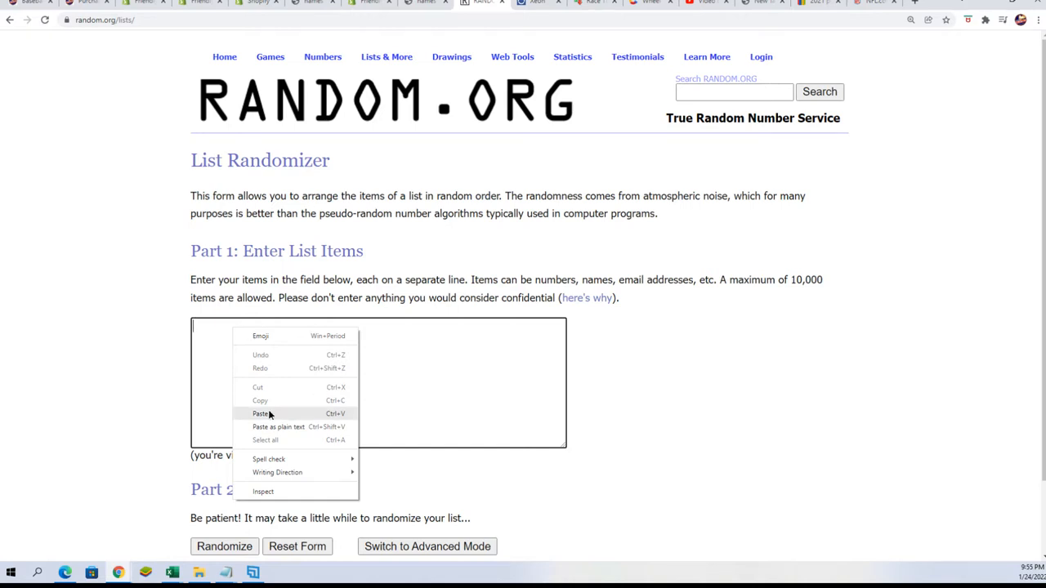
pyautogui.click(262, 413)
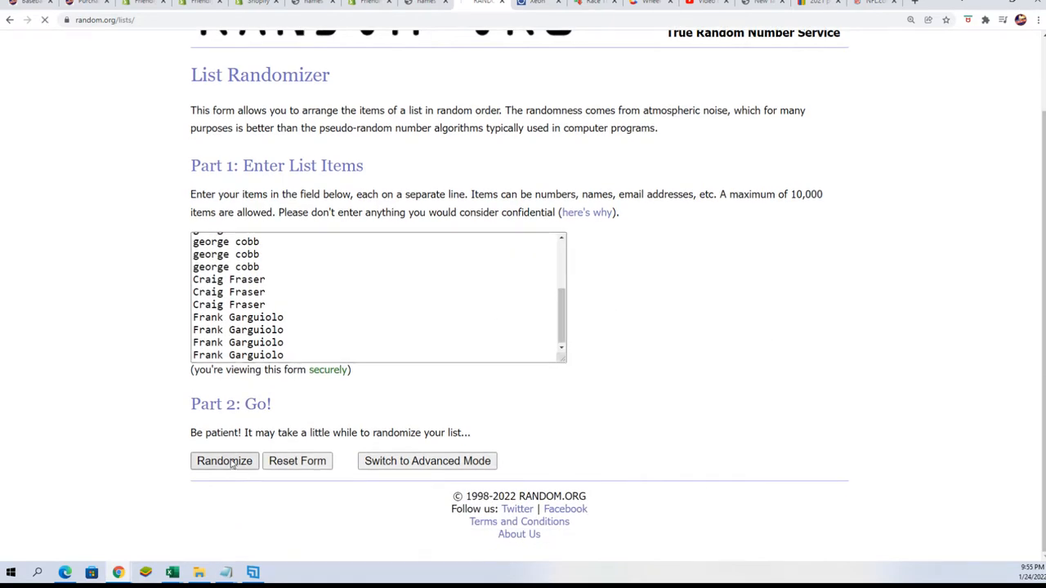
# Randomize the 19 owner names, reshuffling with Again! to a seventh random order
pyautogui.click(223, 461)
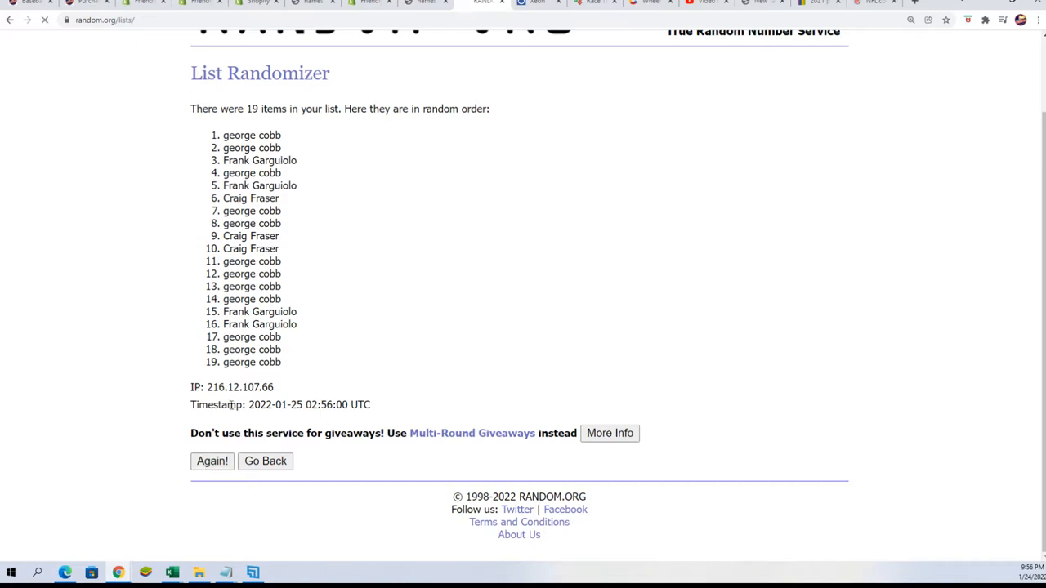
pyautogui.click(213, 461)
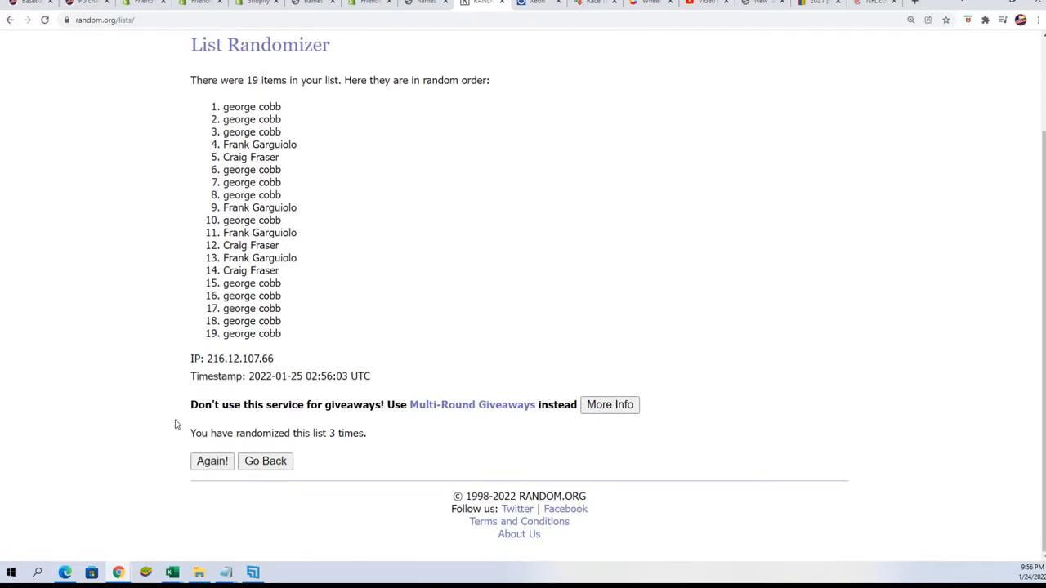
pyautogui.click(212, 461)
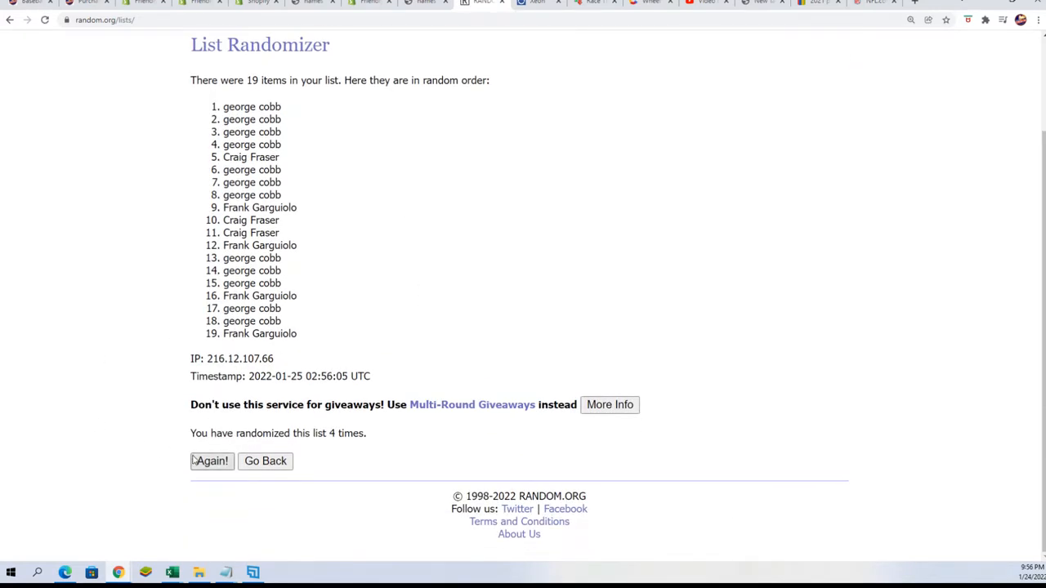
pyautogui.click(210, 461)
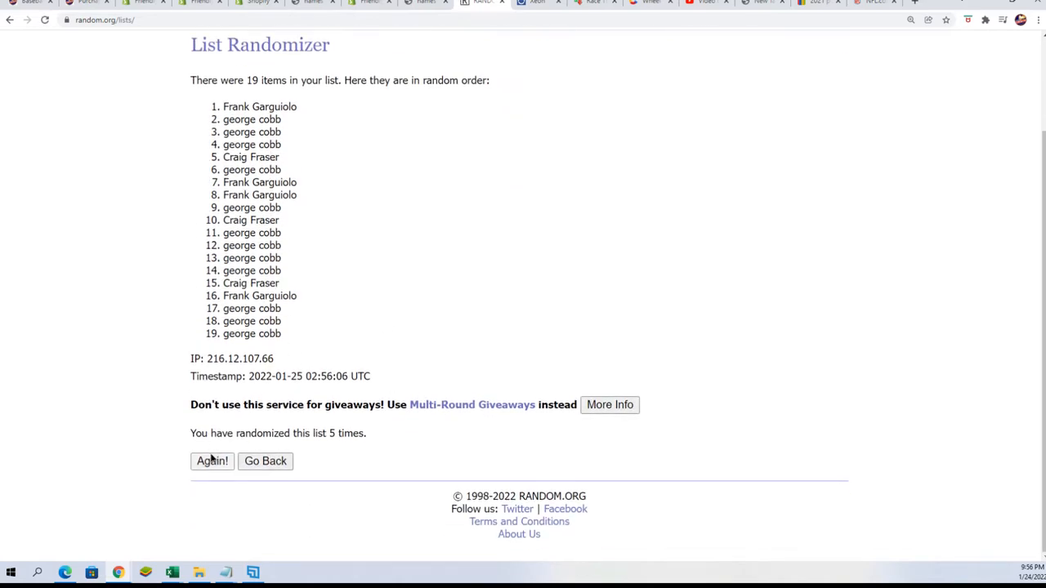
pyautogui.click(213, 461)
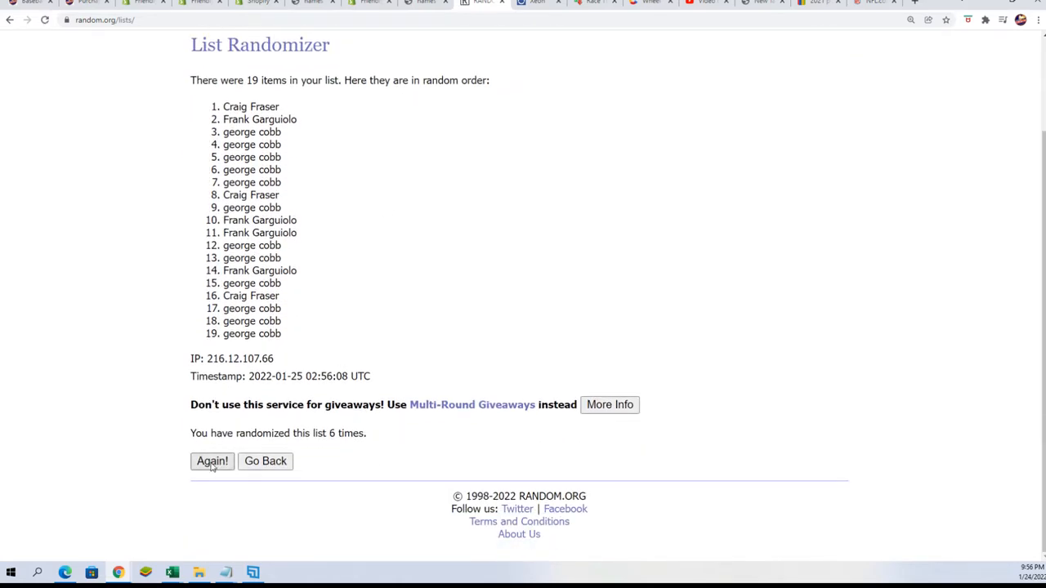
pyautogui.click(213, 461)
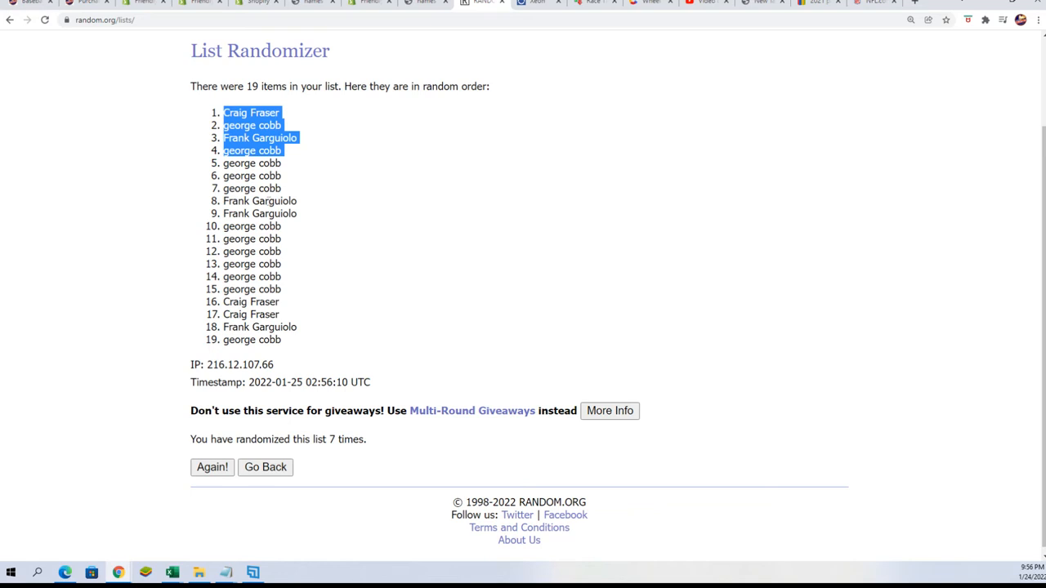
# Copy the randomized owner names and paste them into Excel column A starting at A2
pyautogui.rightClick(252, 245)
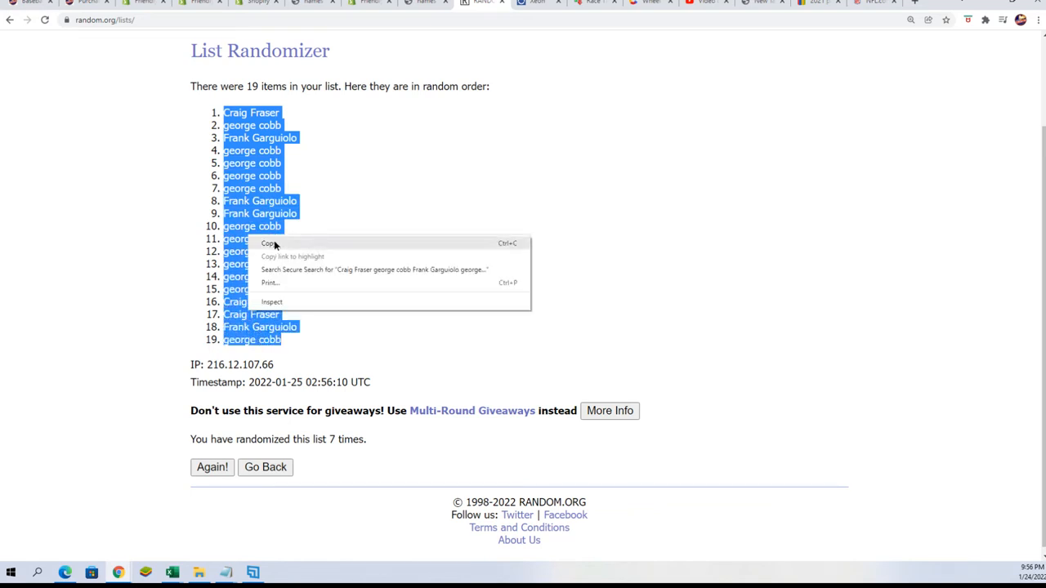
pyautogui.click(270, 243)
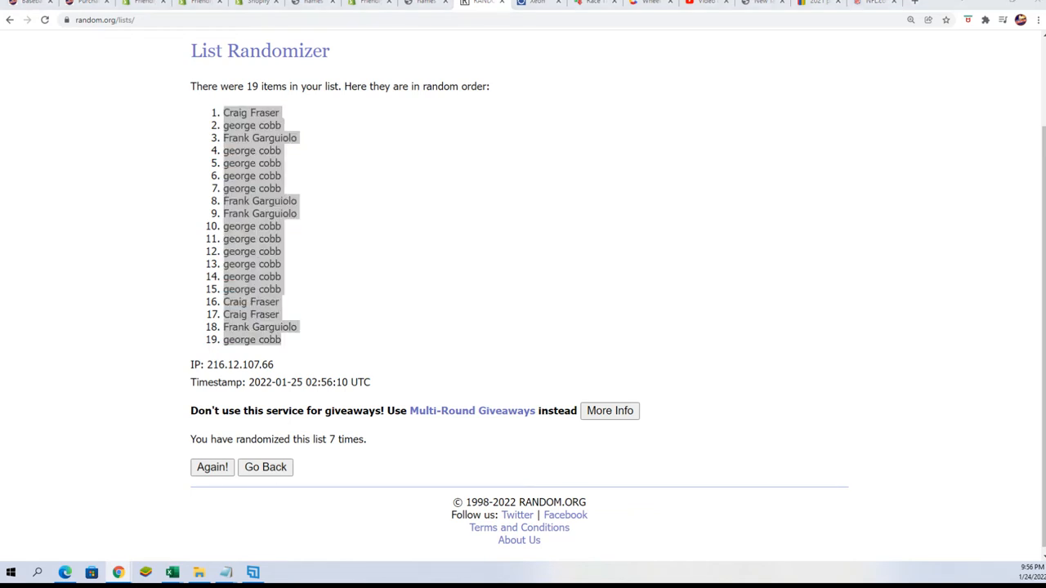
pyautogui.rightClick(569, 178)
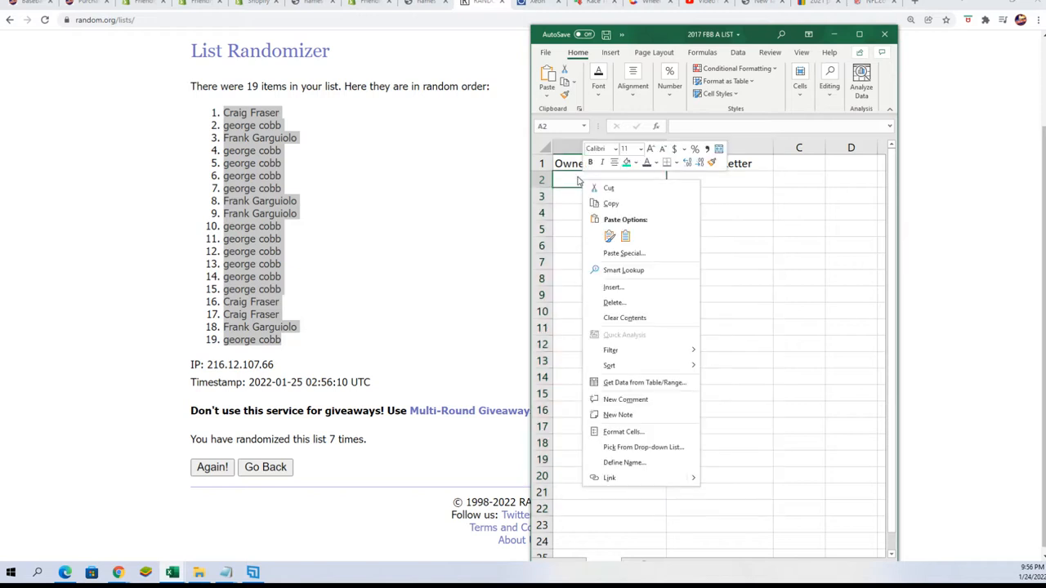
pyautogui.click(624, 251)
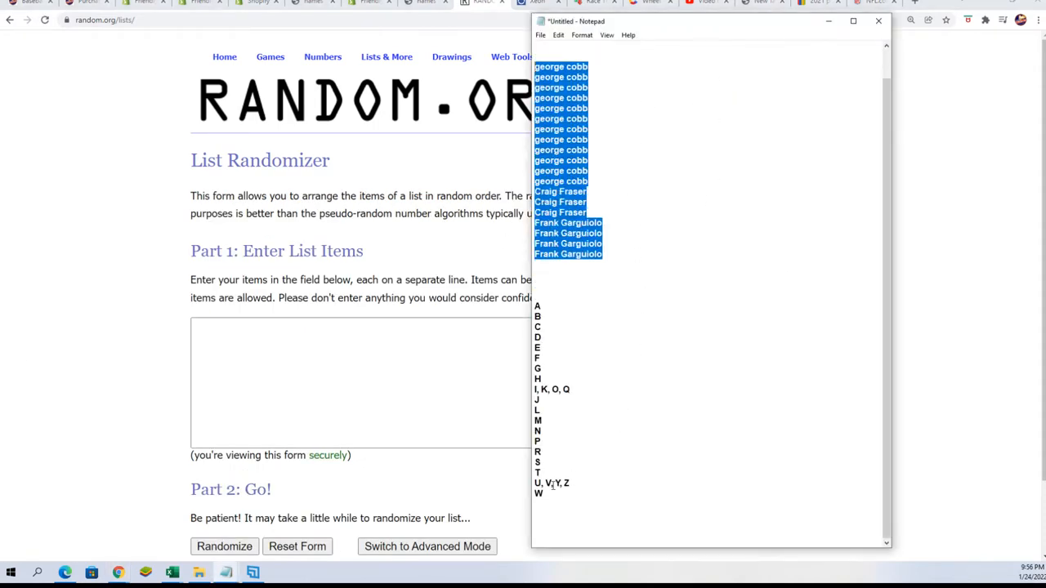
# Paste the last-name letters A through W into the cleared list field, one per line
pyautogui.rightClick(605, 265)
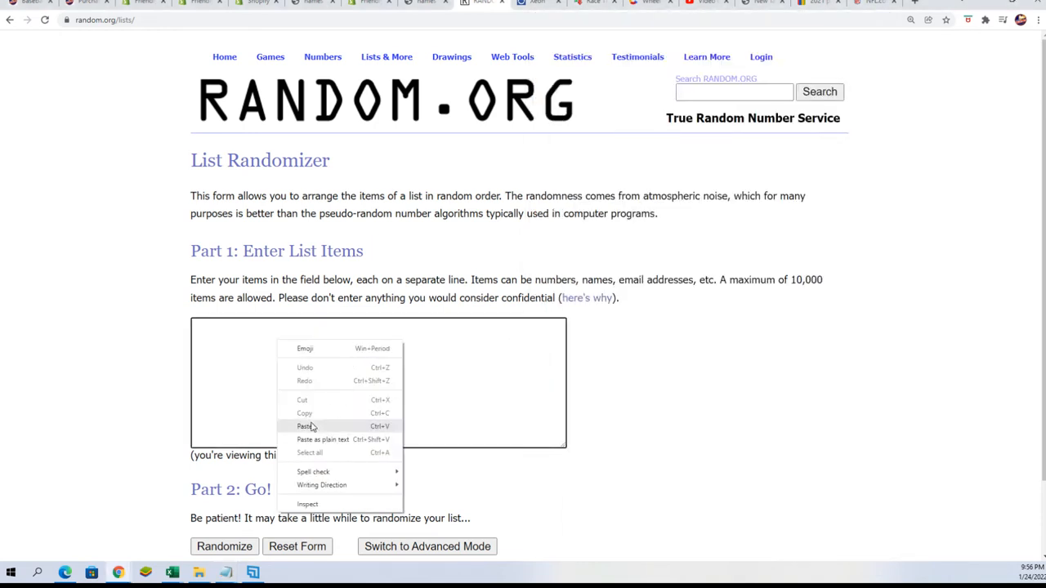
pyautogui.click(304, 425)
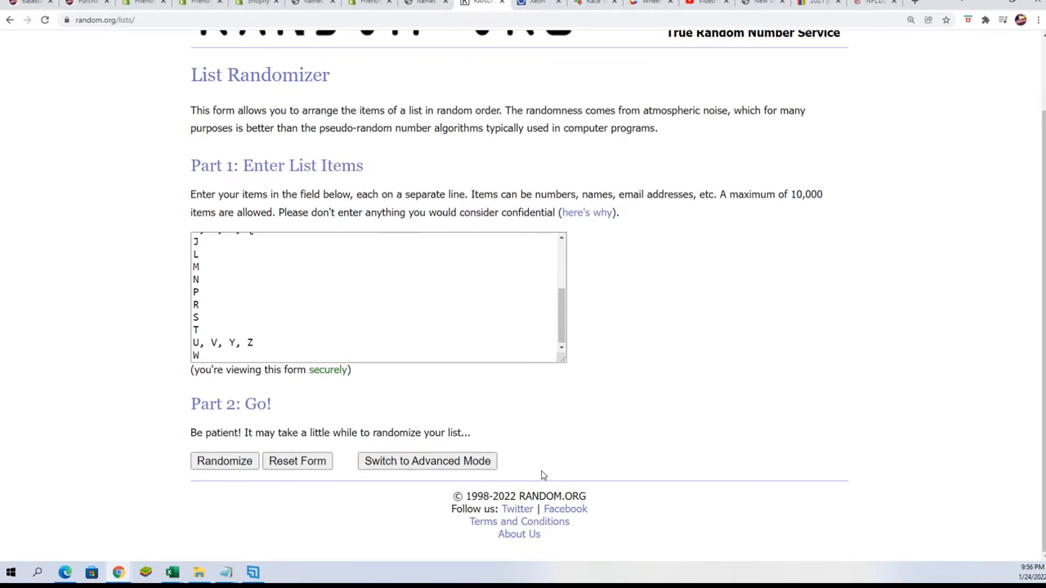
pyautogui.click(224, 461)
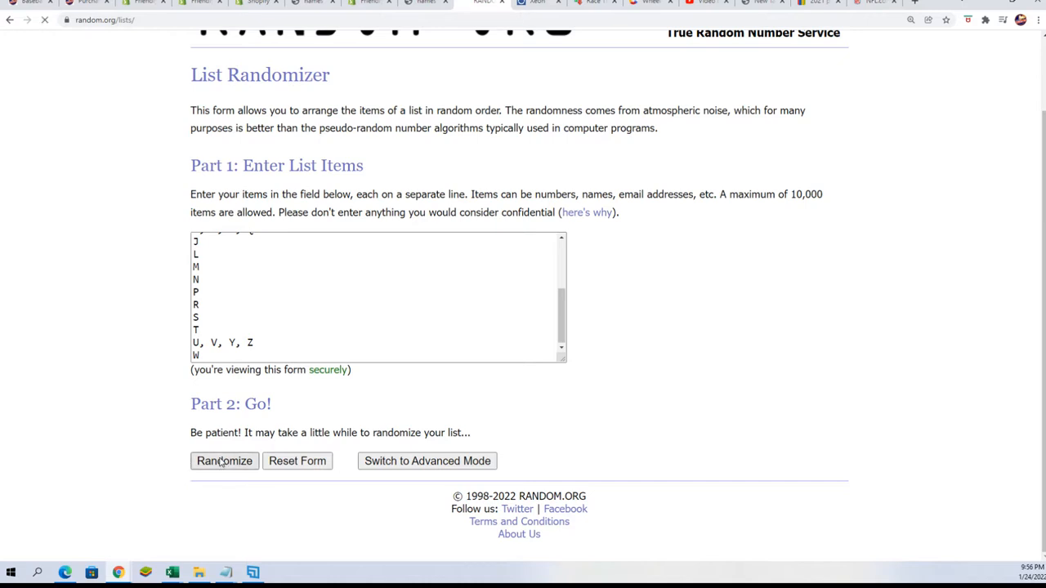
# Shuffle the 19 letter groups seven times and copy the final order starting S, U, V, Y, Z
pyautogui.click(224, 461)
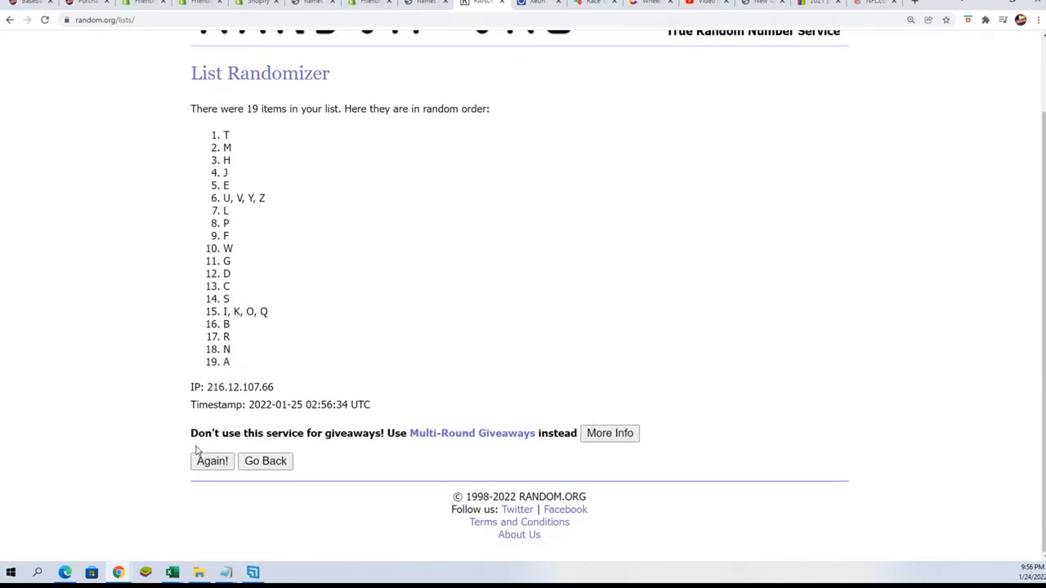
pyautogui.click(212, 460)
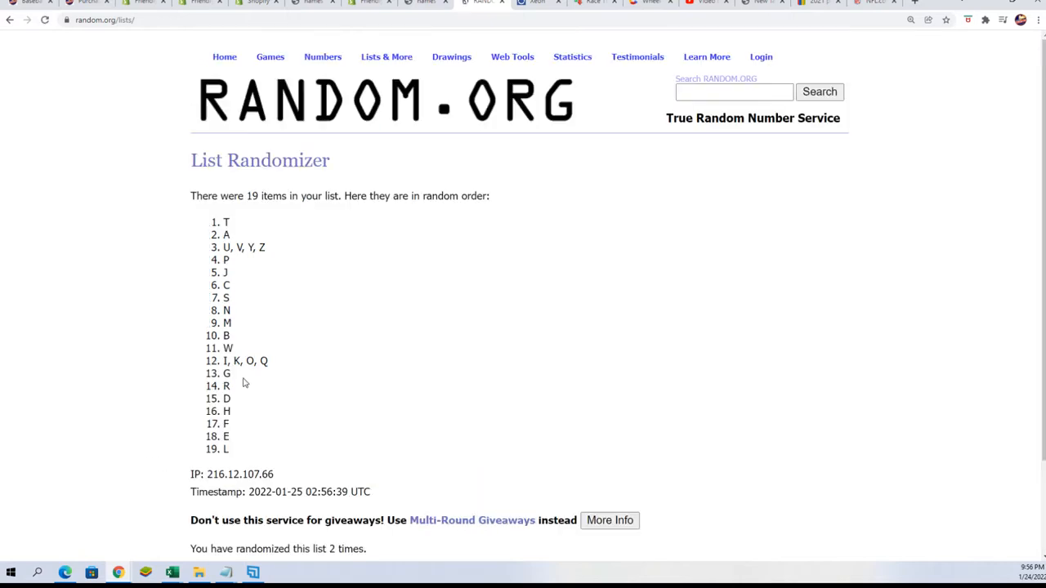
pyautogui.click(212, 461)
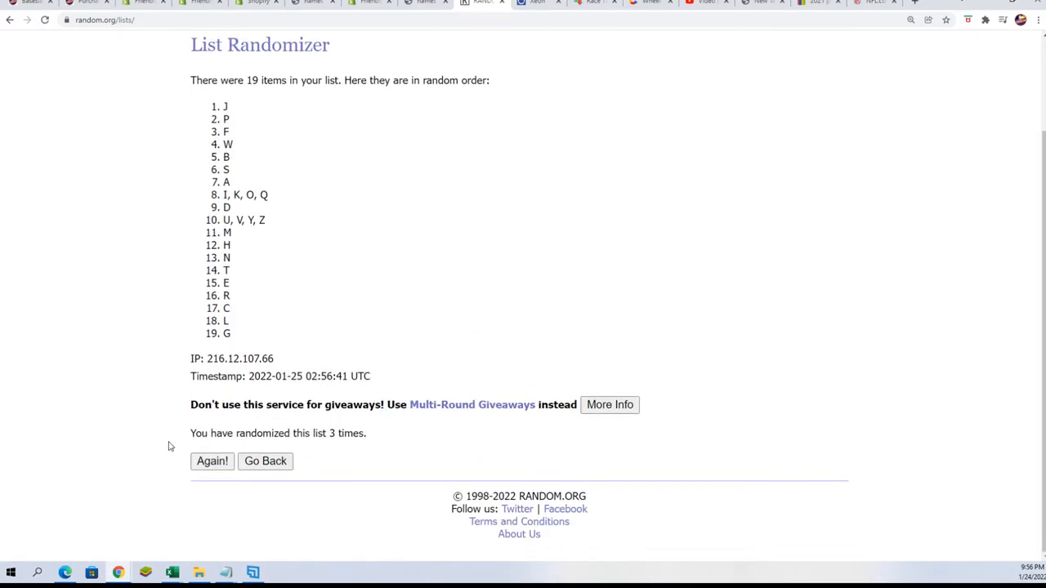
pyautogui.click(213, 461)
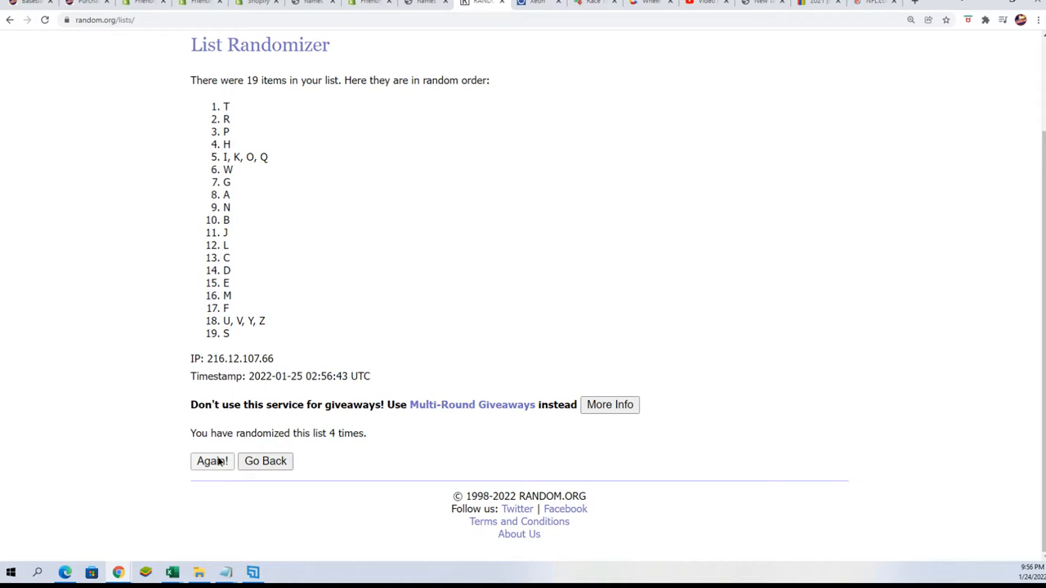
pyautogui.click(212, 461)
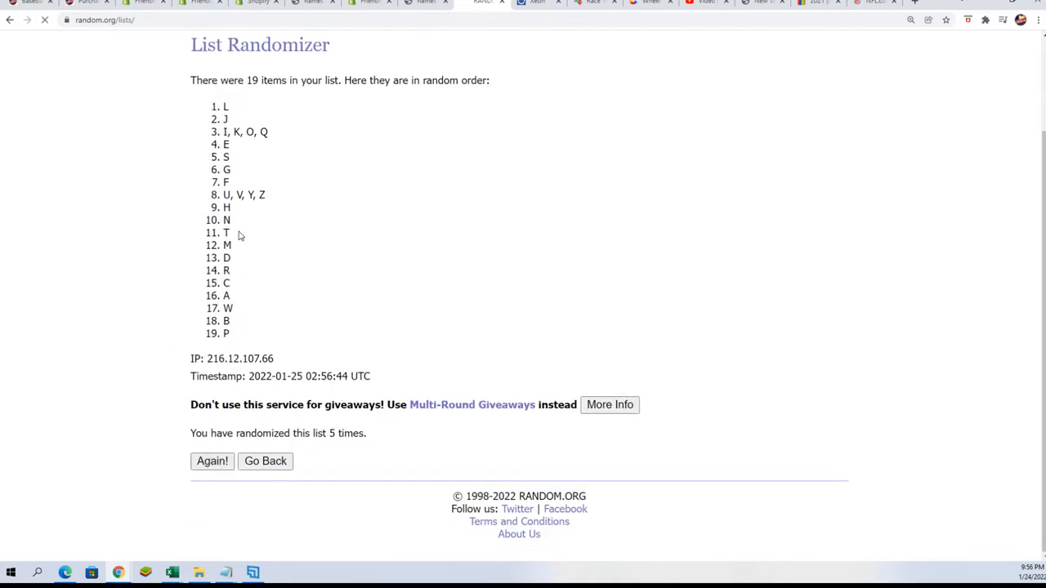
pyautogui.click(213, 460)
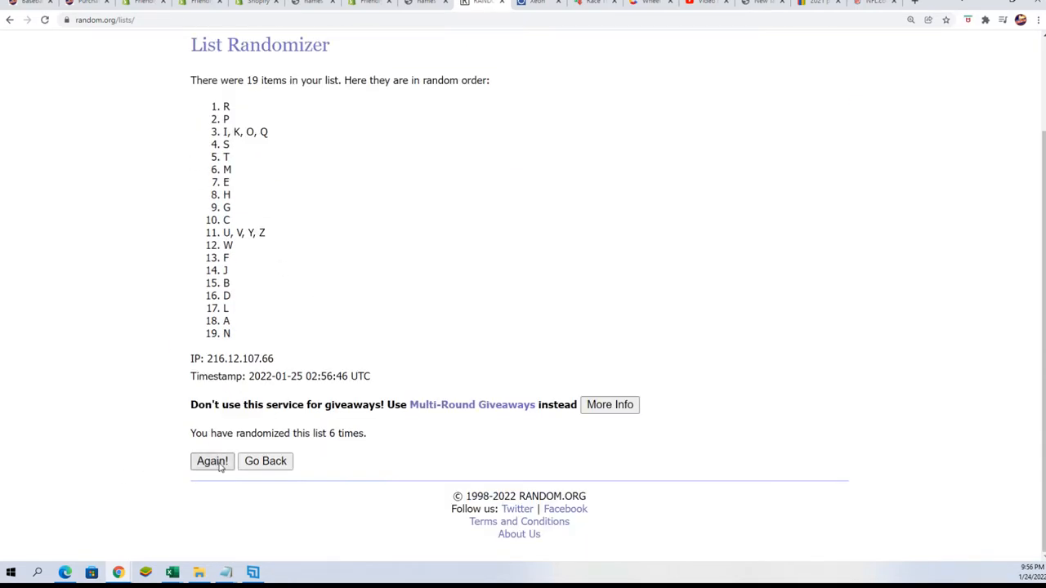
pyautogui.click(212, 461)
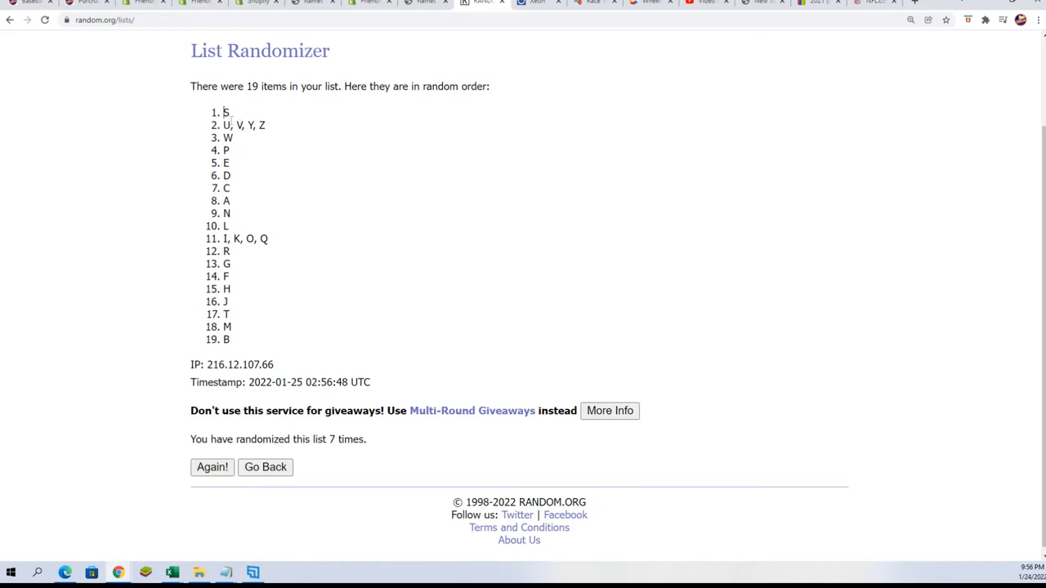
pyautogui.rightClick(225, 314)
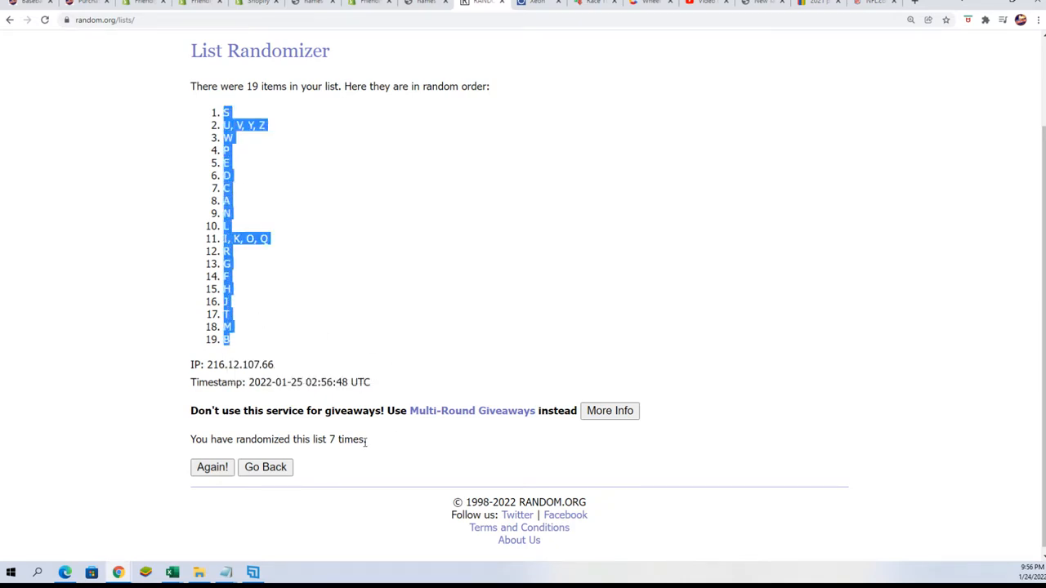
pyautogui.moveTo(268, 353)
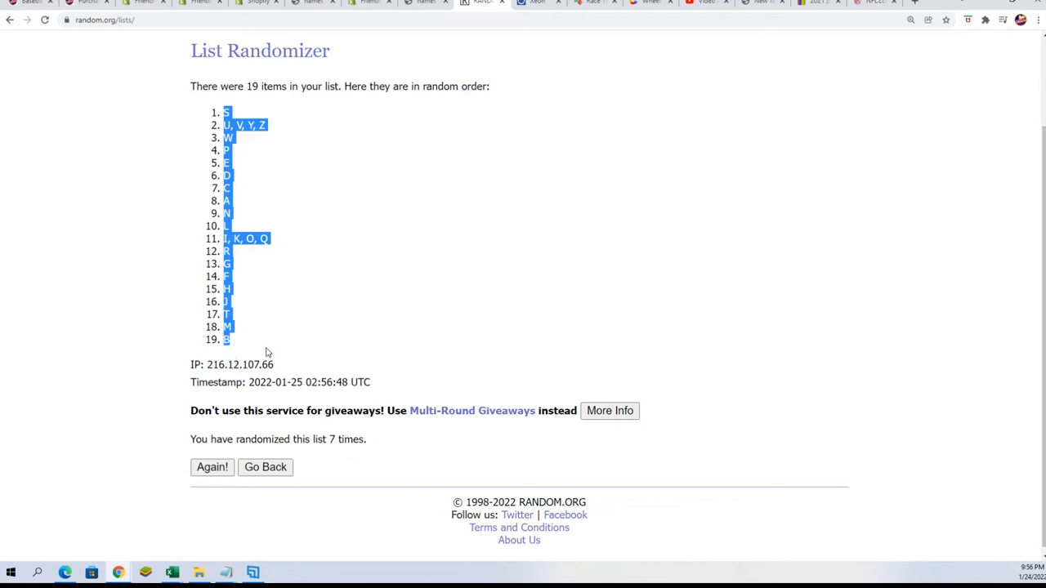
# Paste the shuffled letters as plain text into column B from B2 and maximize the workbook
pyautogui.scroll(3)
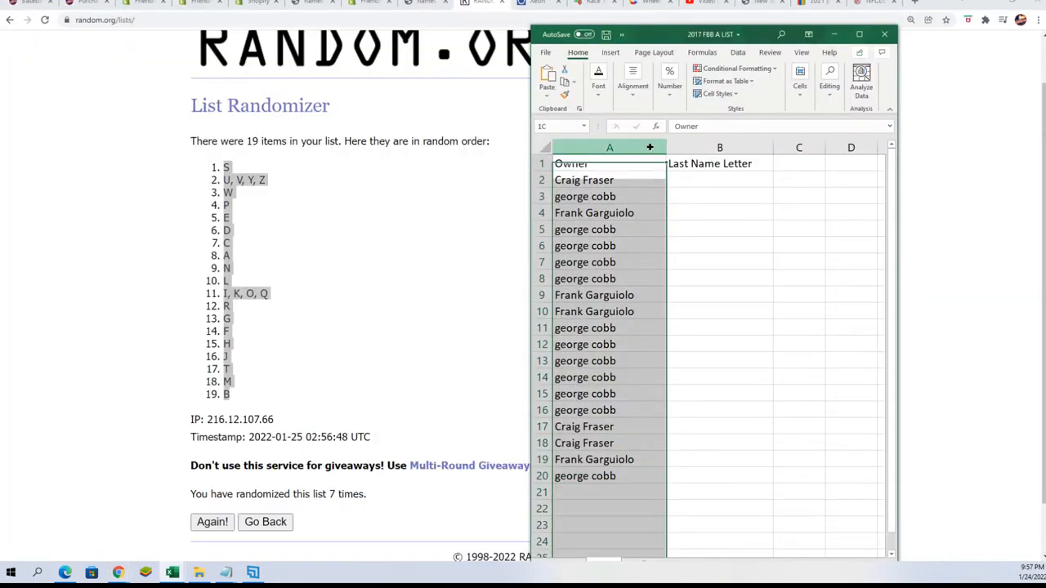
pyautogui.click(595, 163)
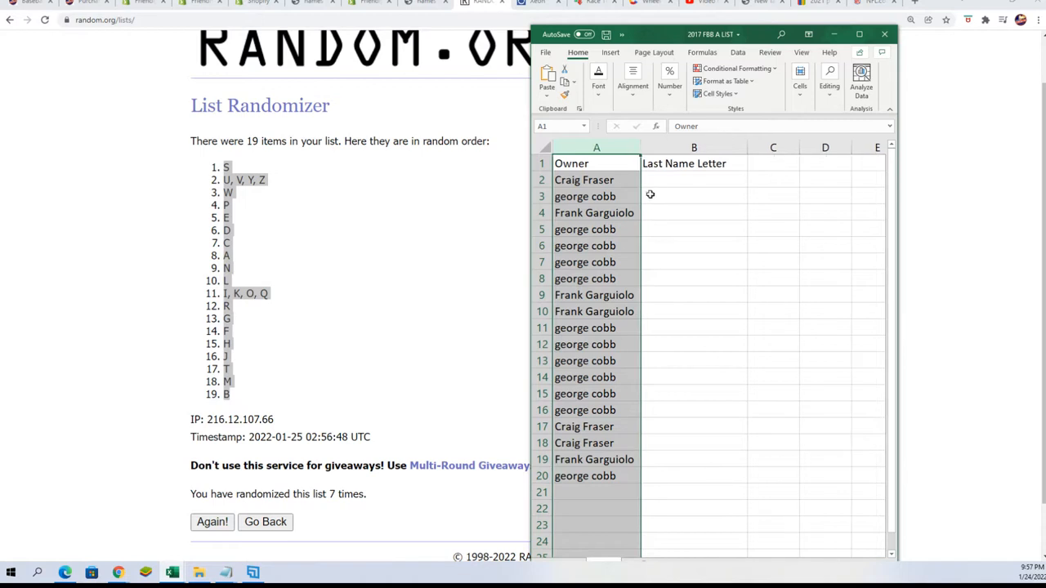
pyautogui.rightClick(693, 178)
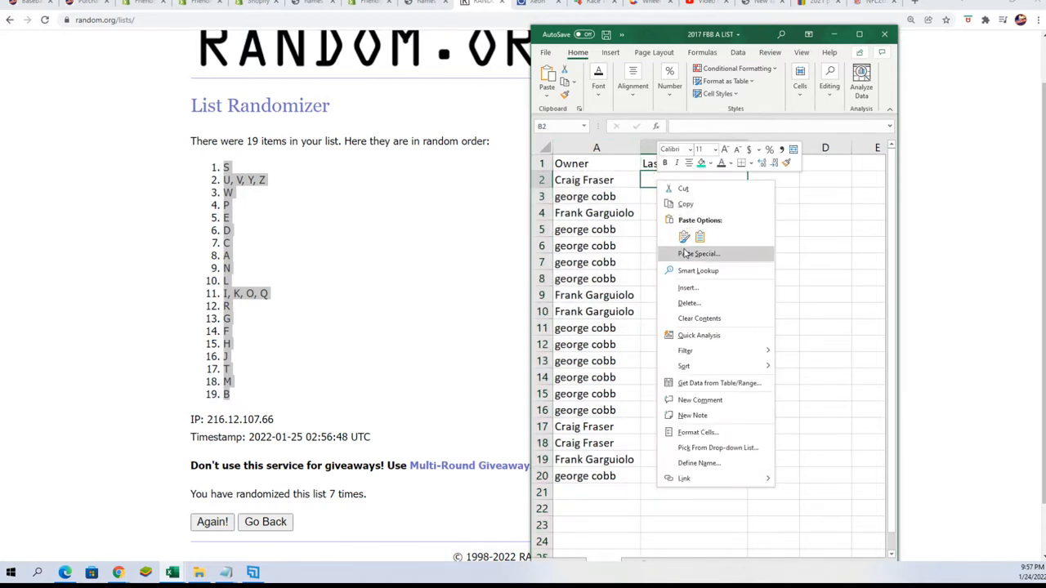
pyautogui.click(699, 253)
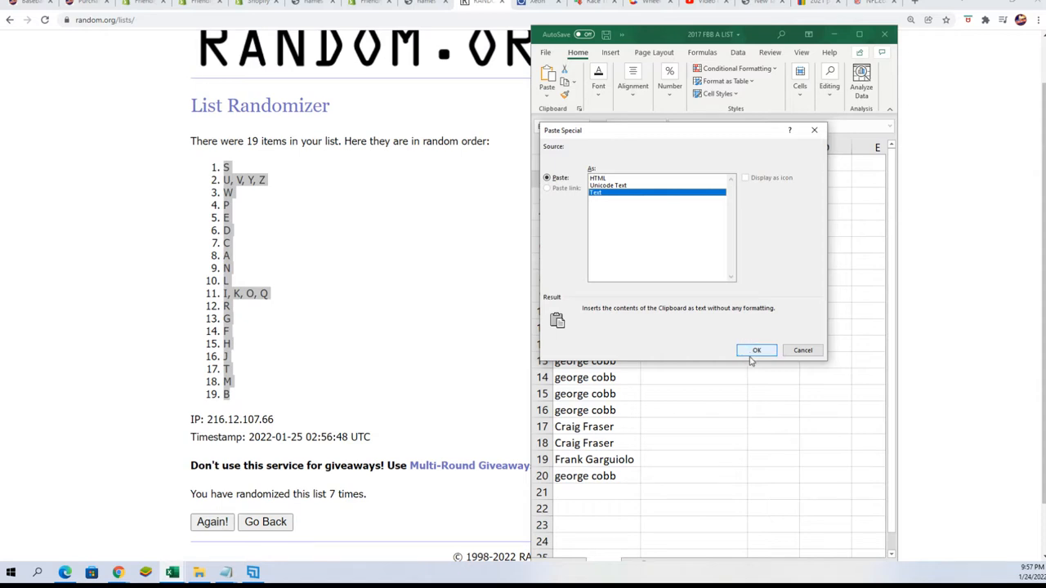
pyautogui.click(755, 350)
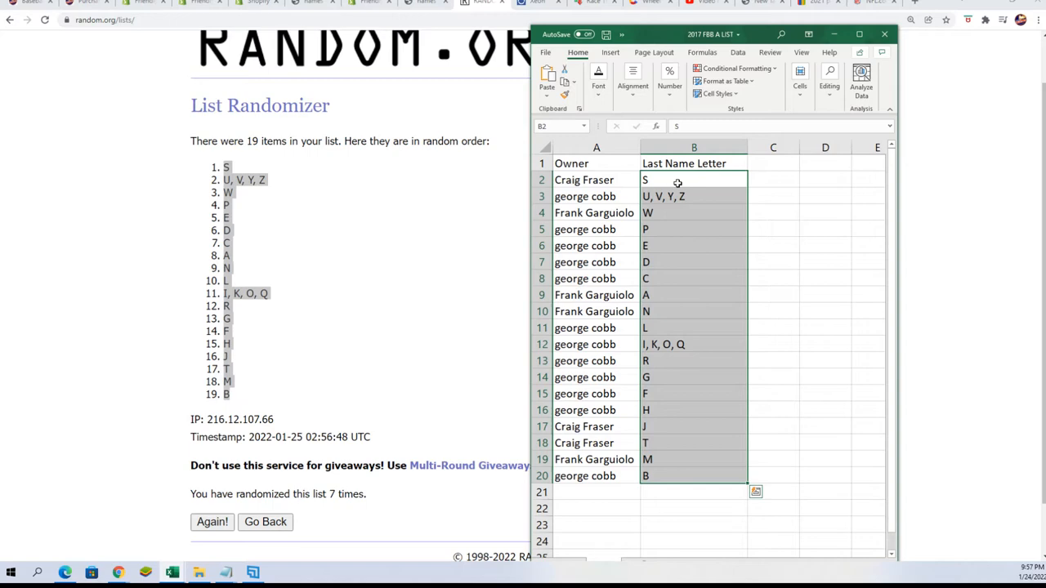
pyautogui.moveTo(777, 90)
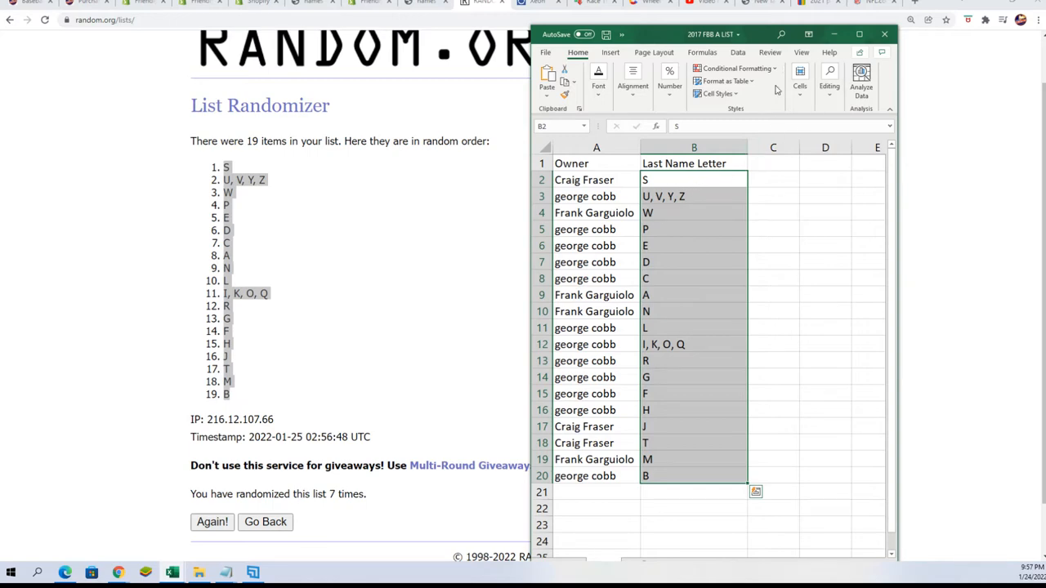
pyautogui.click(860, 33)
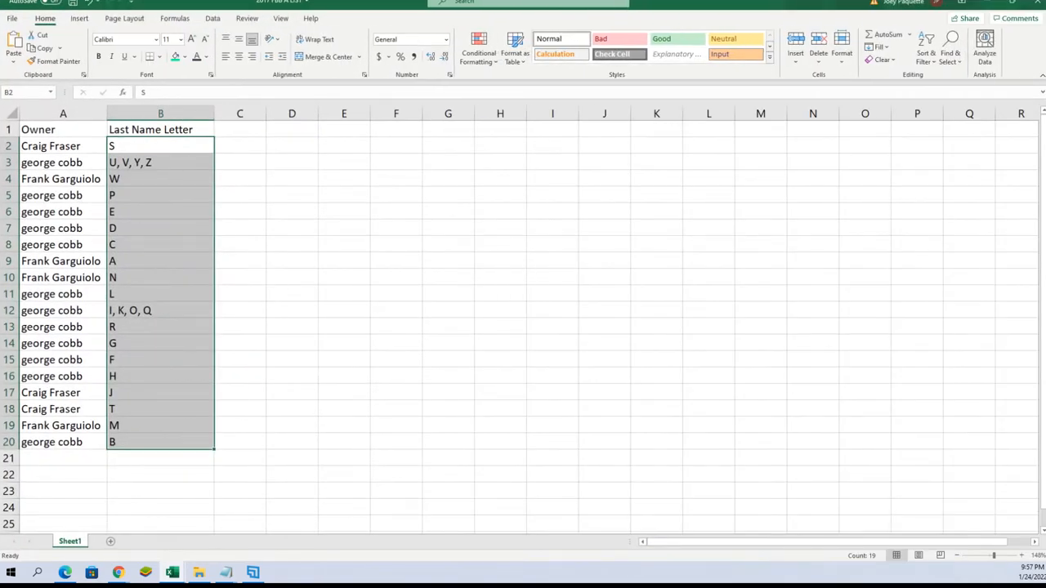